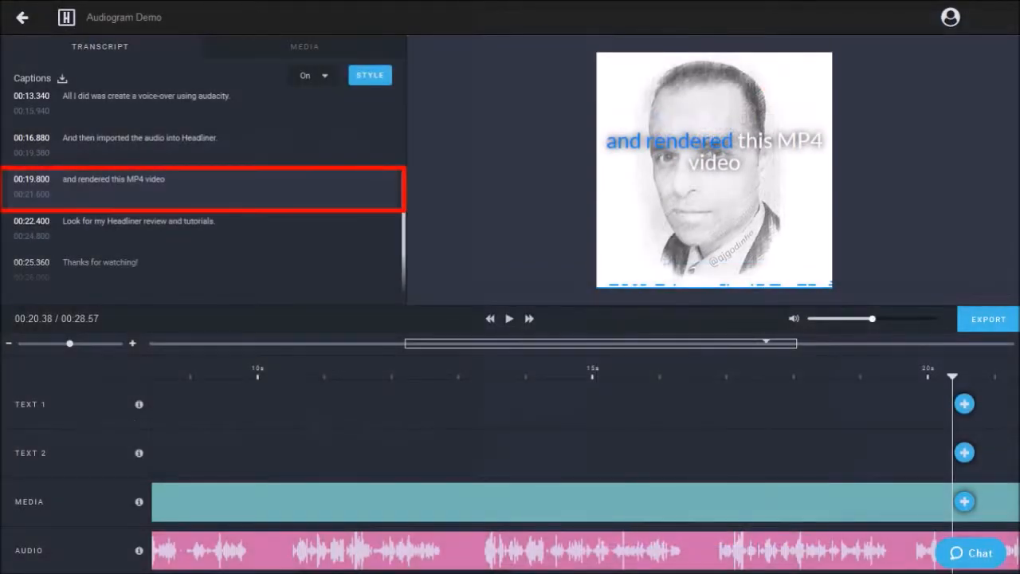
Insert a <br> line break after 'rendered' in the 'and rendered this MP4 video' caption
left_click(200, 188)
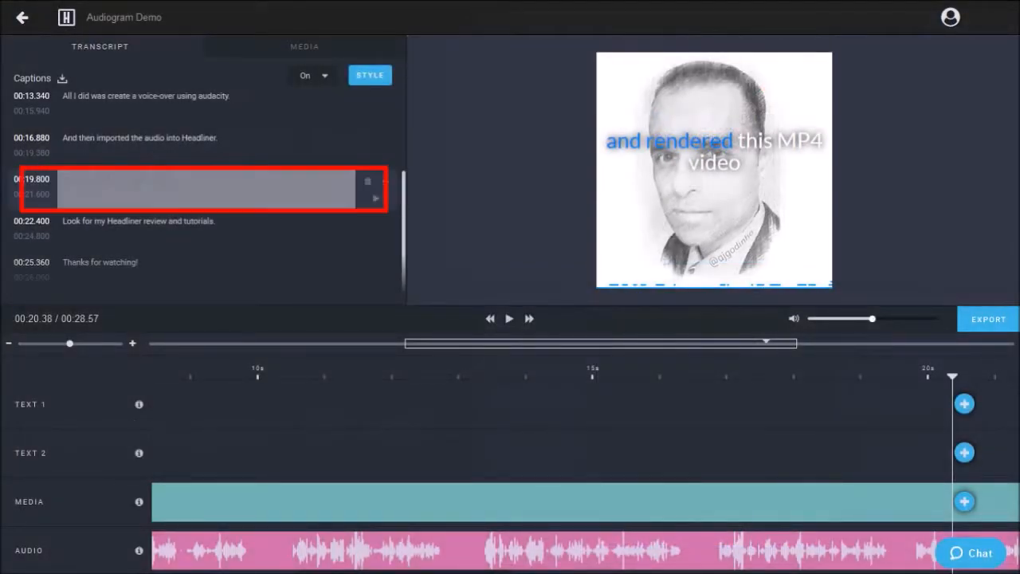
left_click(203, 189)
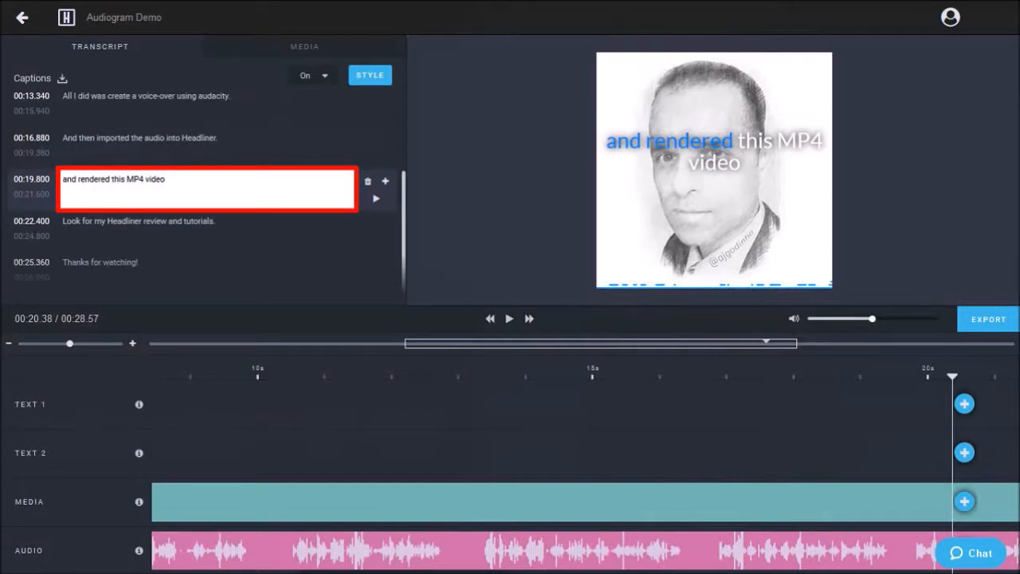
type("<br>")
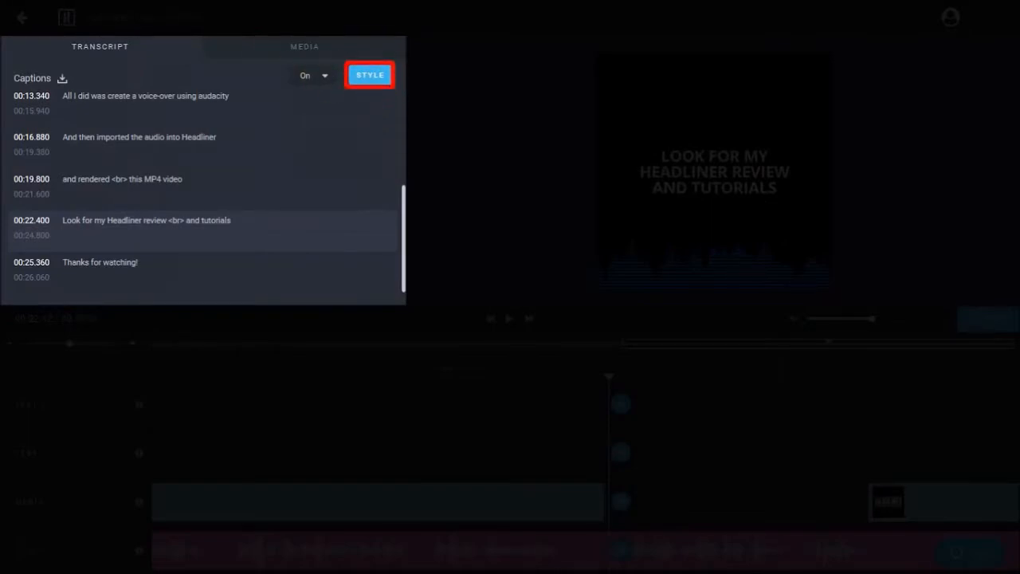
Switch Karaoke Style on with a white-to-blue highlight colour and save the caption style
left_click(370, 74)
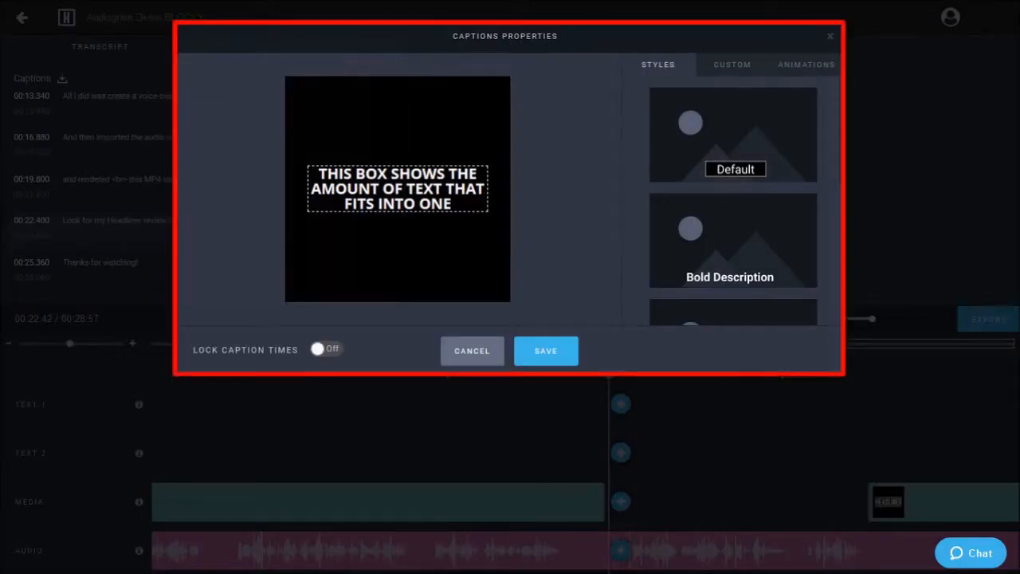
left_click(805, 64)
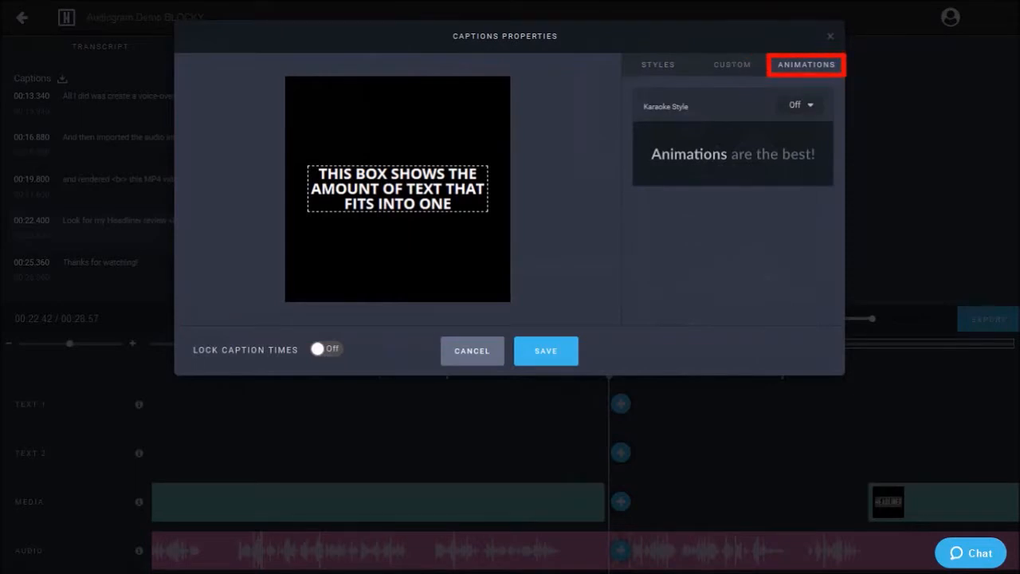
left_click(800, 105)
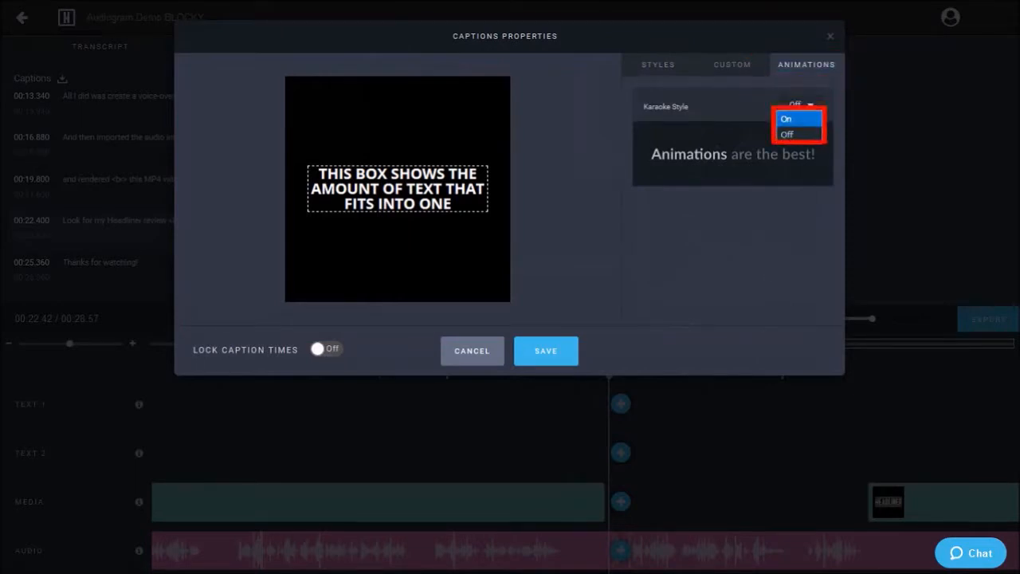
left_click(786, 118)
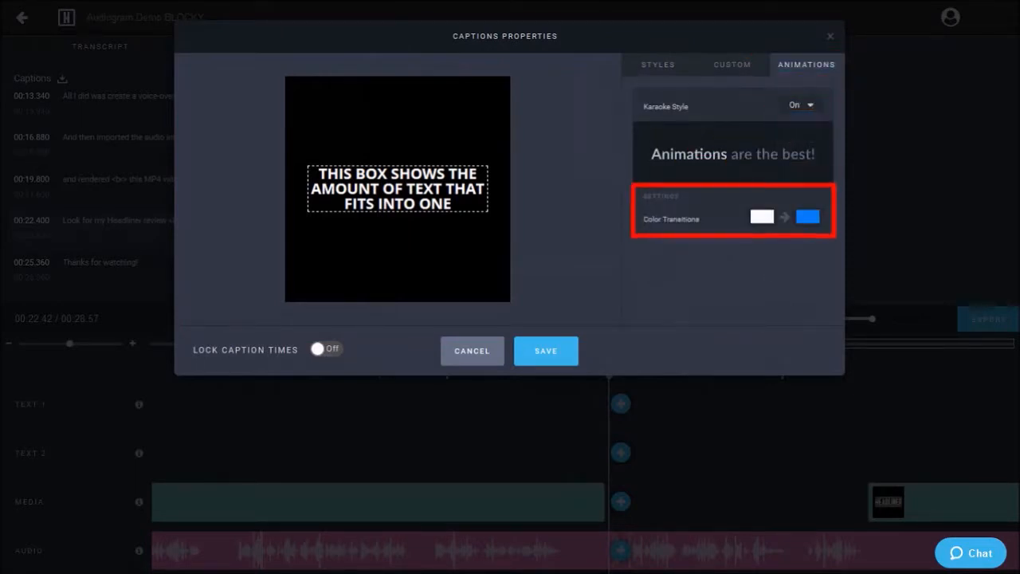
left_click(806, 217)
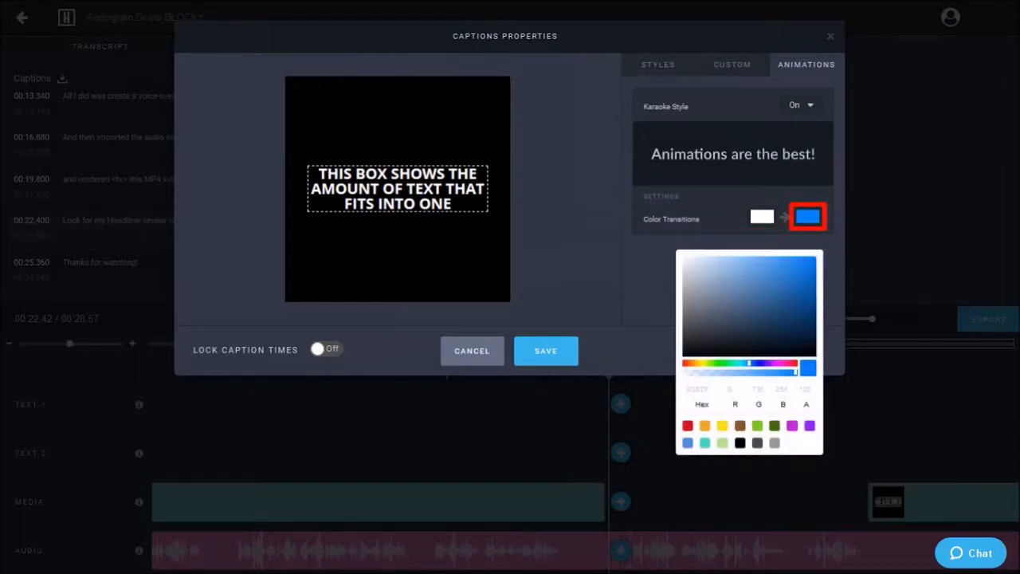
left_click(472, 351)
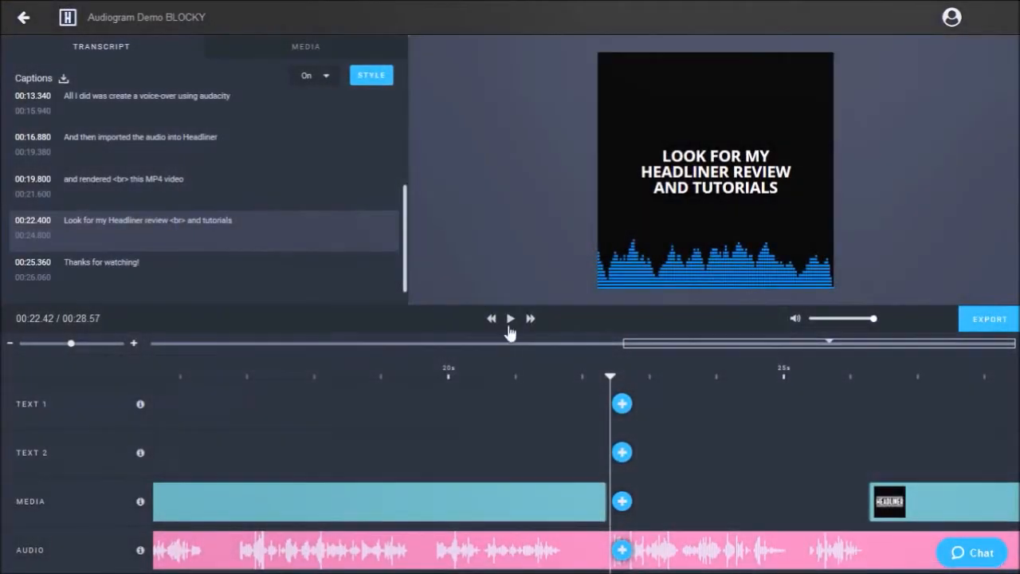
Preview the captioned audiogram through the closing logo, then go back to the Projects list
left_click(510, 319)
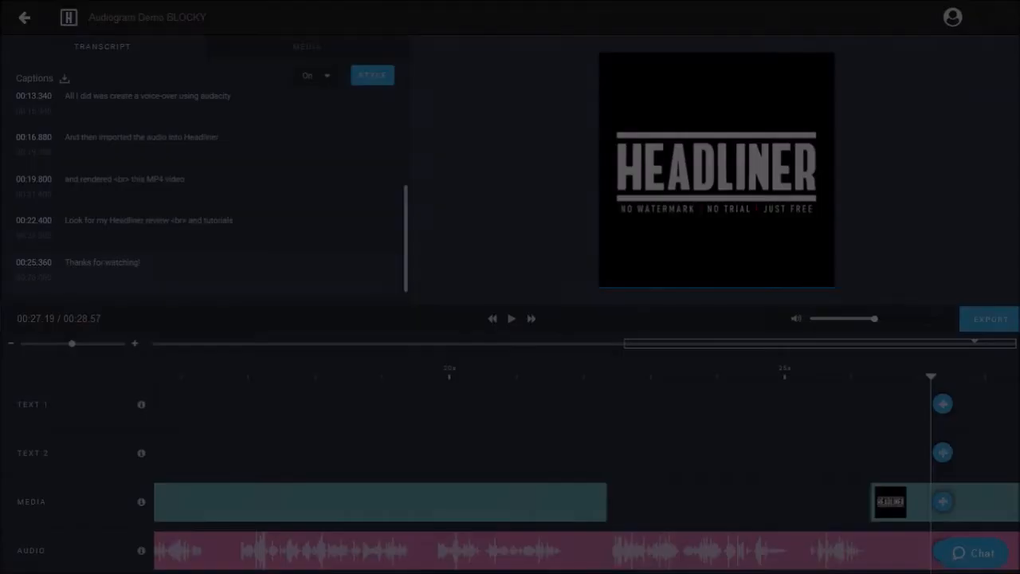
left_click(24, 17)
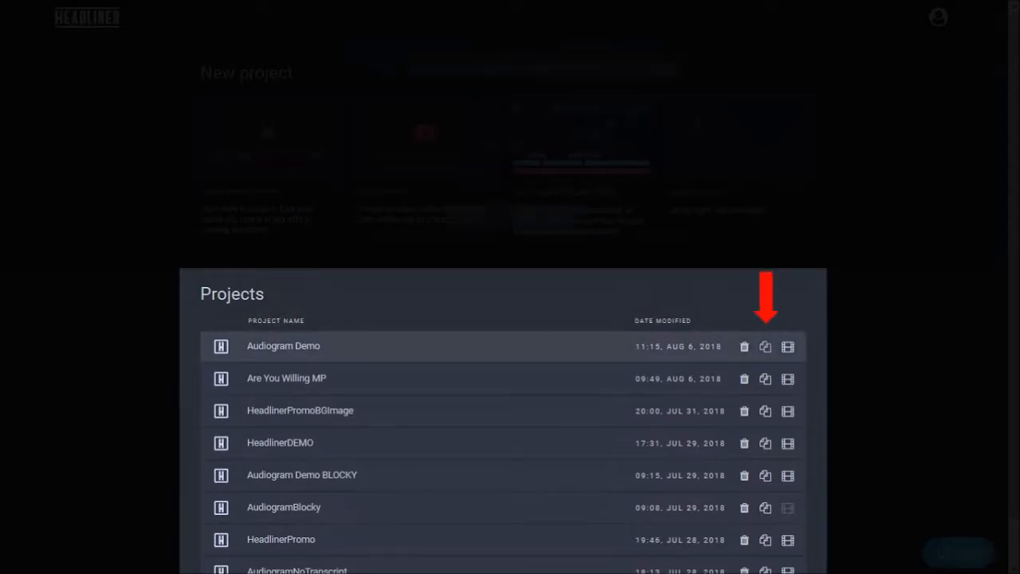
Copy Audiogram Demo as 'Audiogram Demo Intro-Outro' and open HeadlinerPromoBGImage_Intro-Outro
left_click(765, 345)
type("Audiogram Demo Intro-Outro")
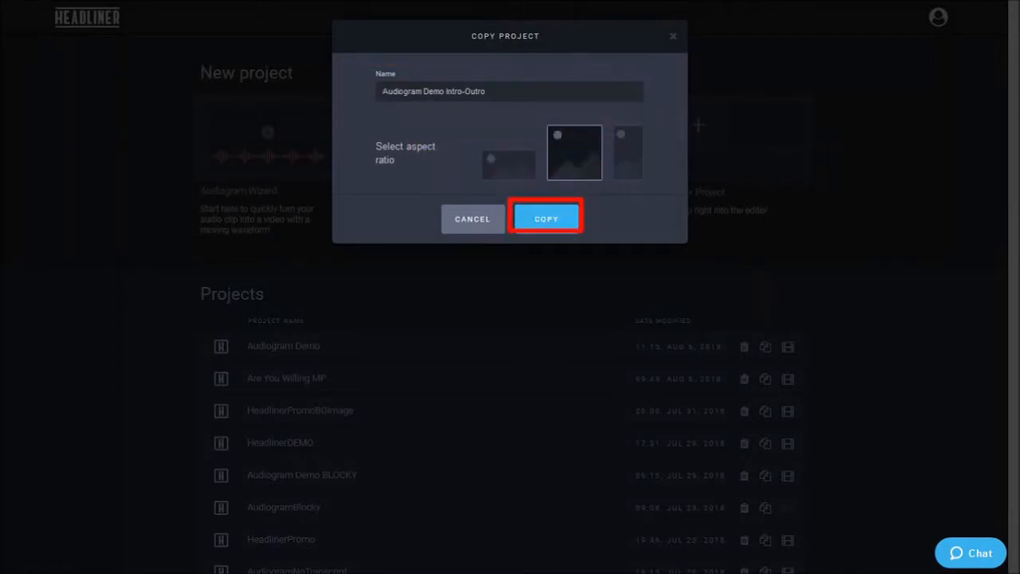
left_click(546, 218)
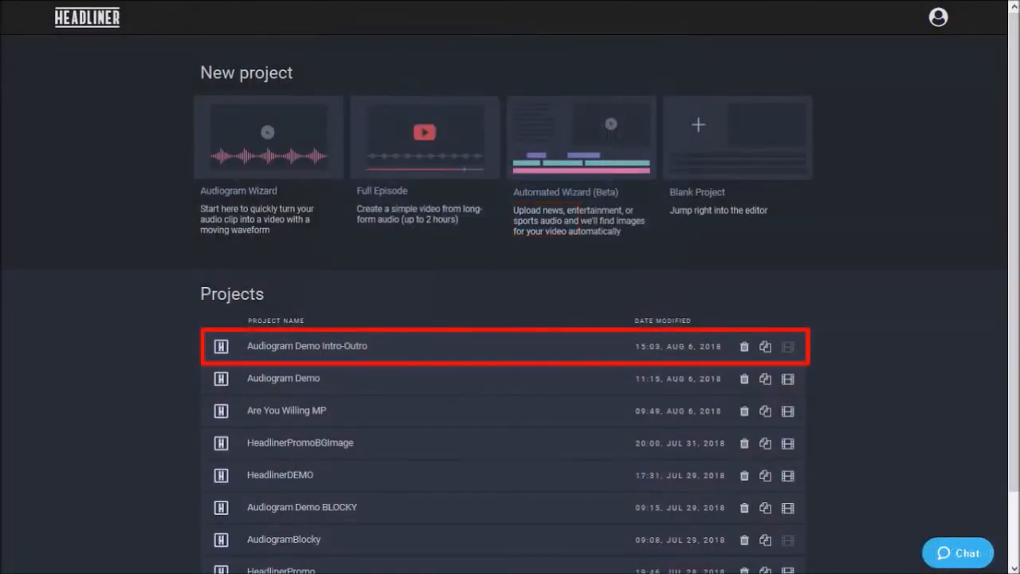
left_click(307, 346)
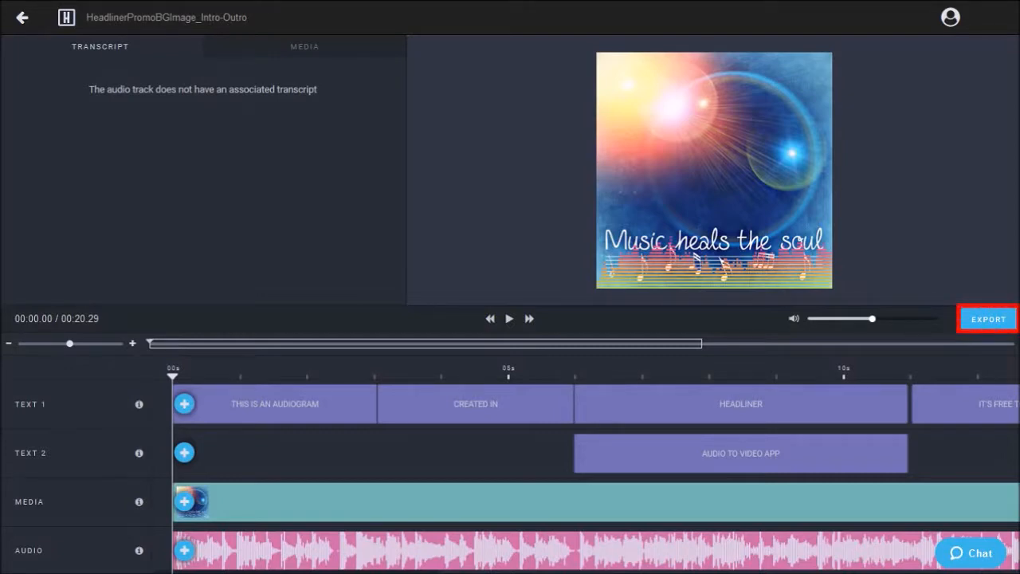
Export the video with 'Intro Example.mp4' as intro and 'Outro Example.mp4' as outro
left_click(987, 319)
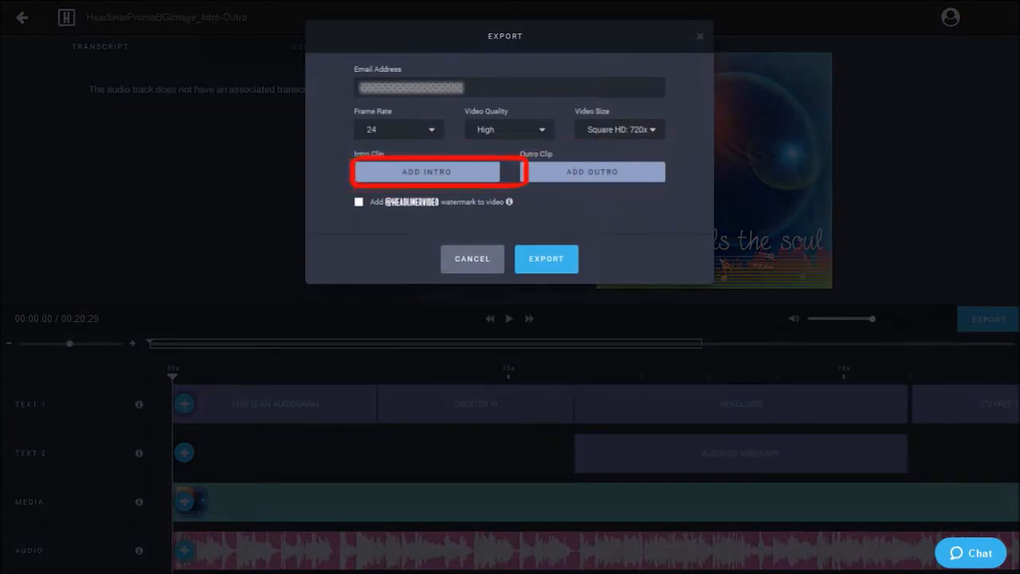
left_click(427, 171)
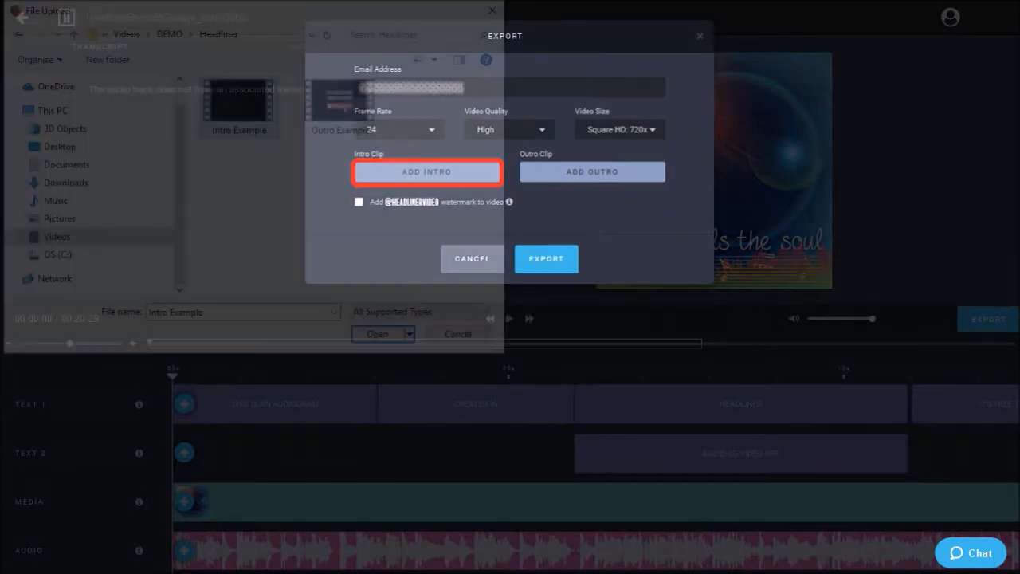
left_click(377, 333)
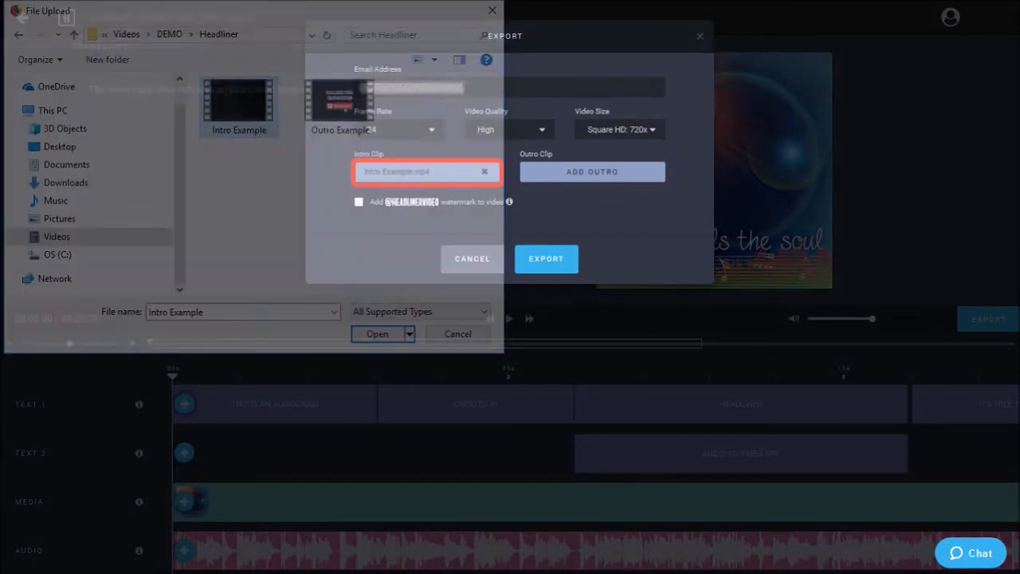
left_click(377, 333)
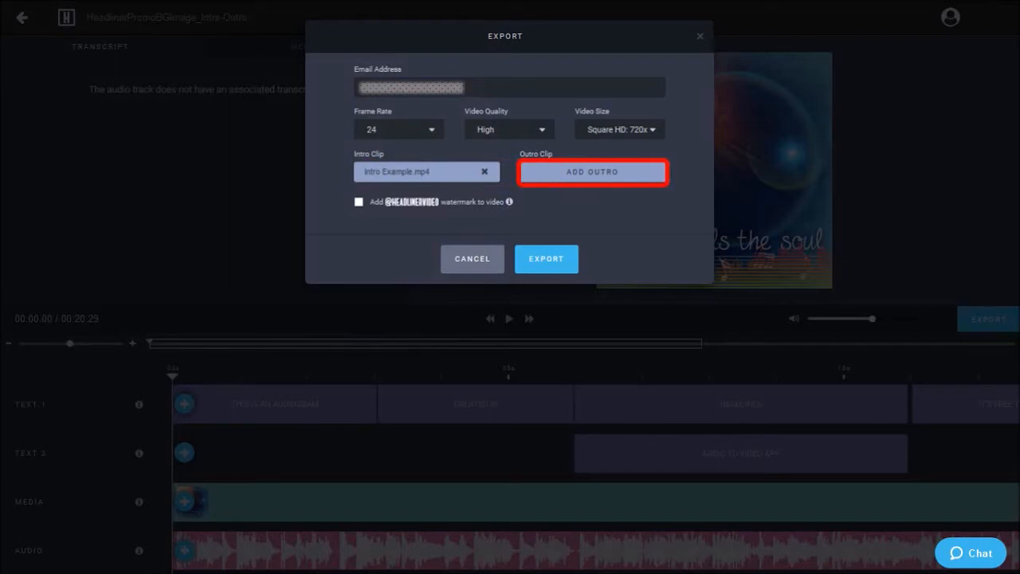
left_click(593, 172)
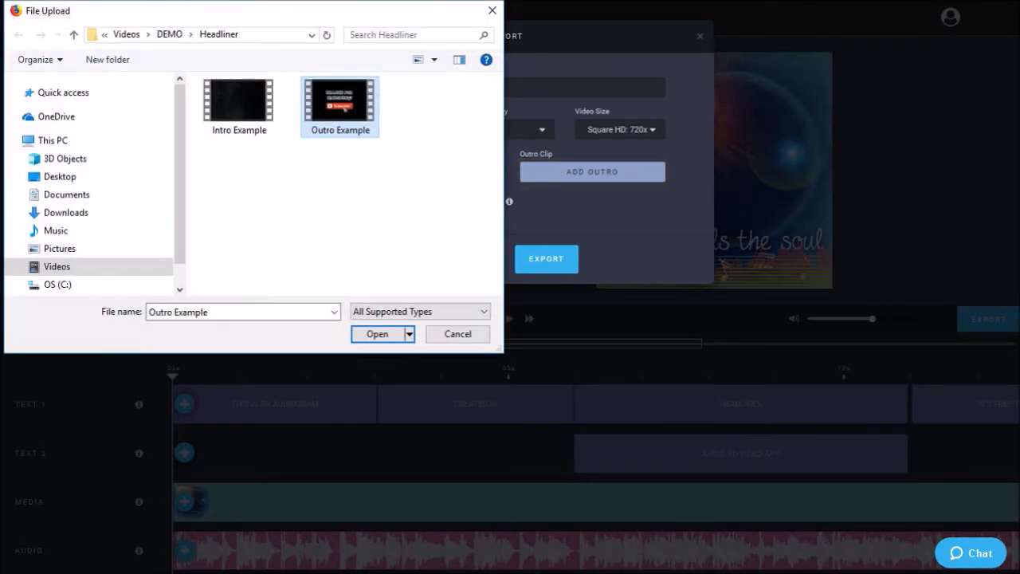
left_click(377, 334)
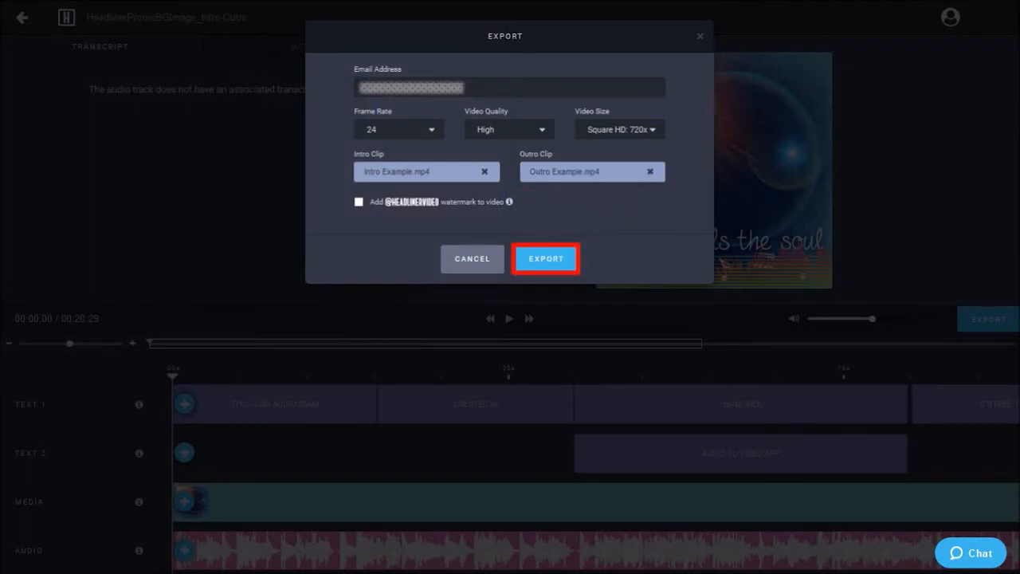
left_click(546, 258)
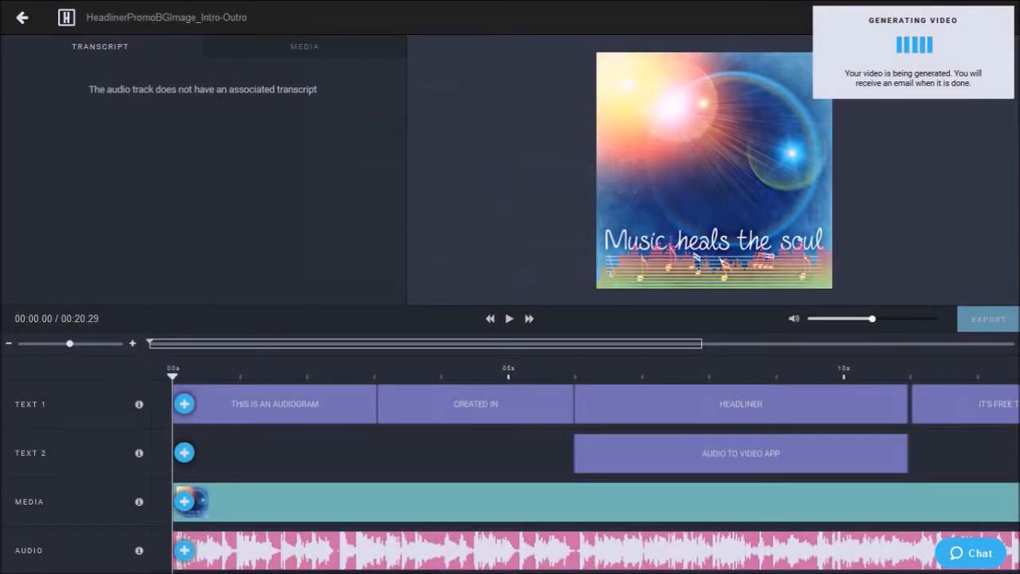